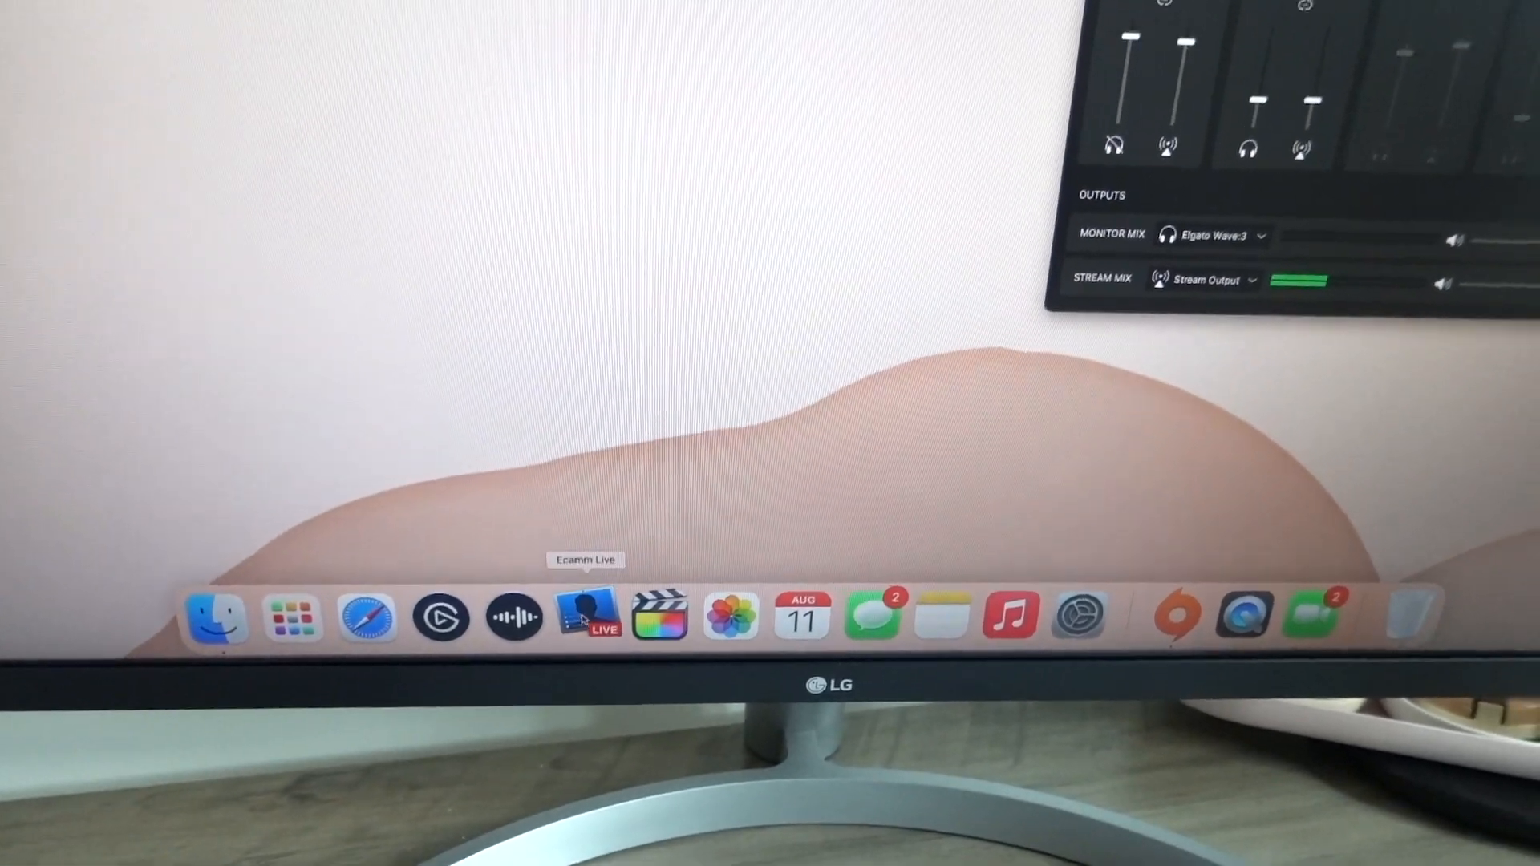
Launch Ecamm Live from the Dock
{"action": "left_click", "coordinate": [589, 617]}
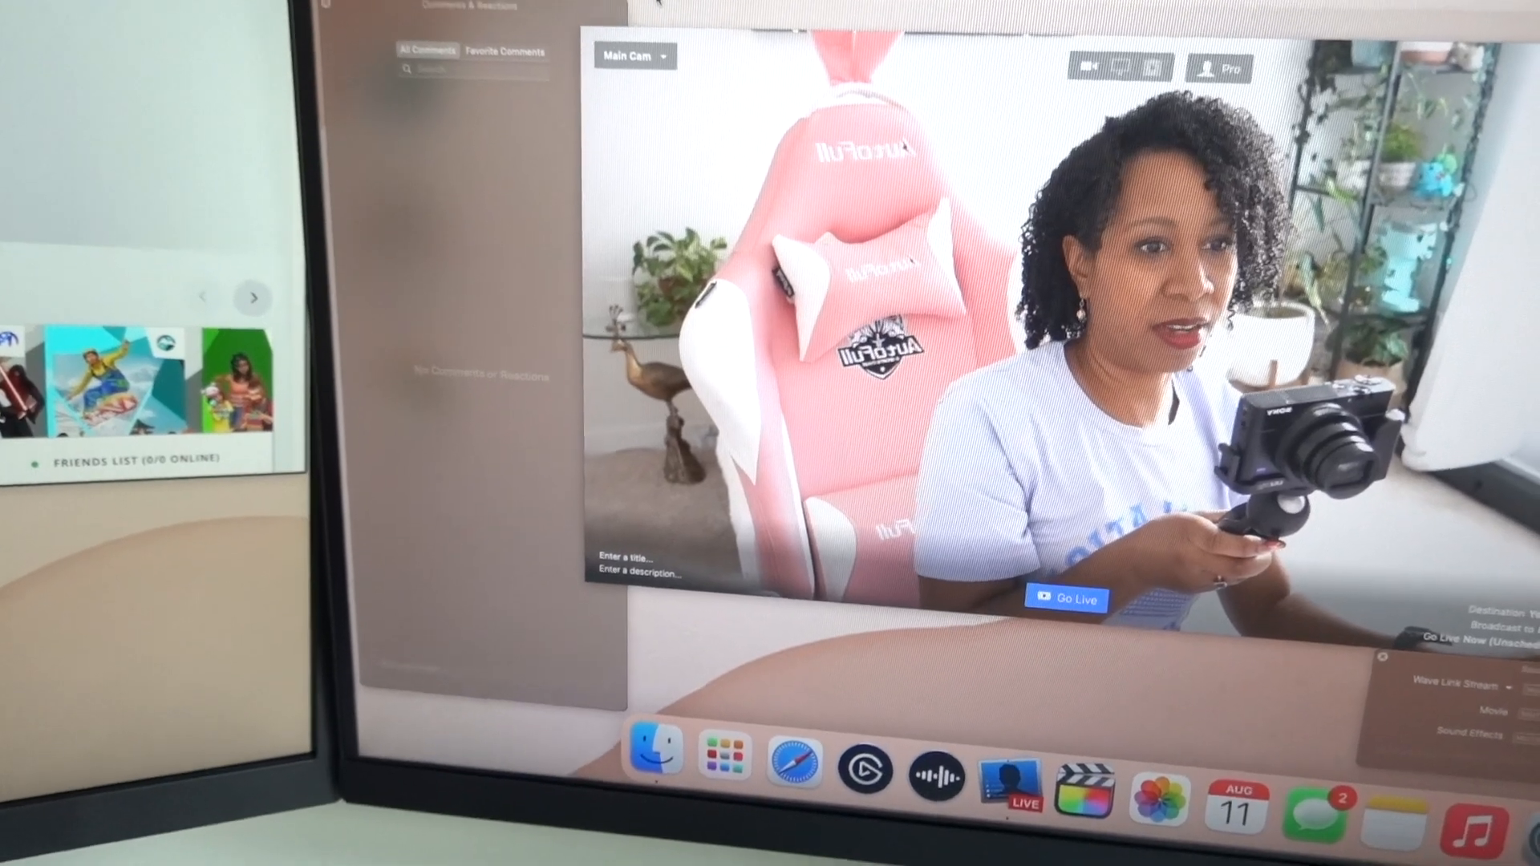
Keep the Main Cam scene on air with the live webcam preview showing
{"action": "left_click", "coordinate": [706, 94]}
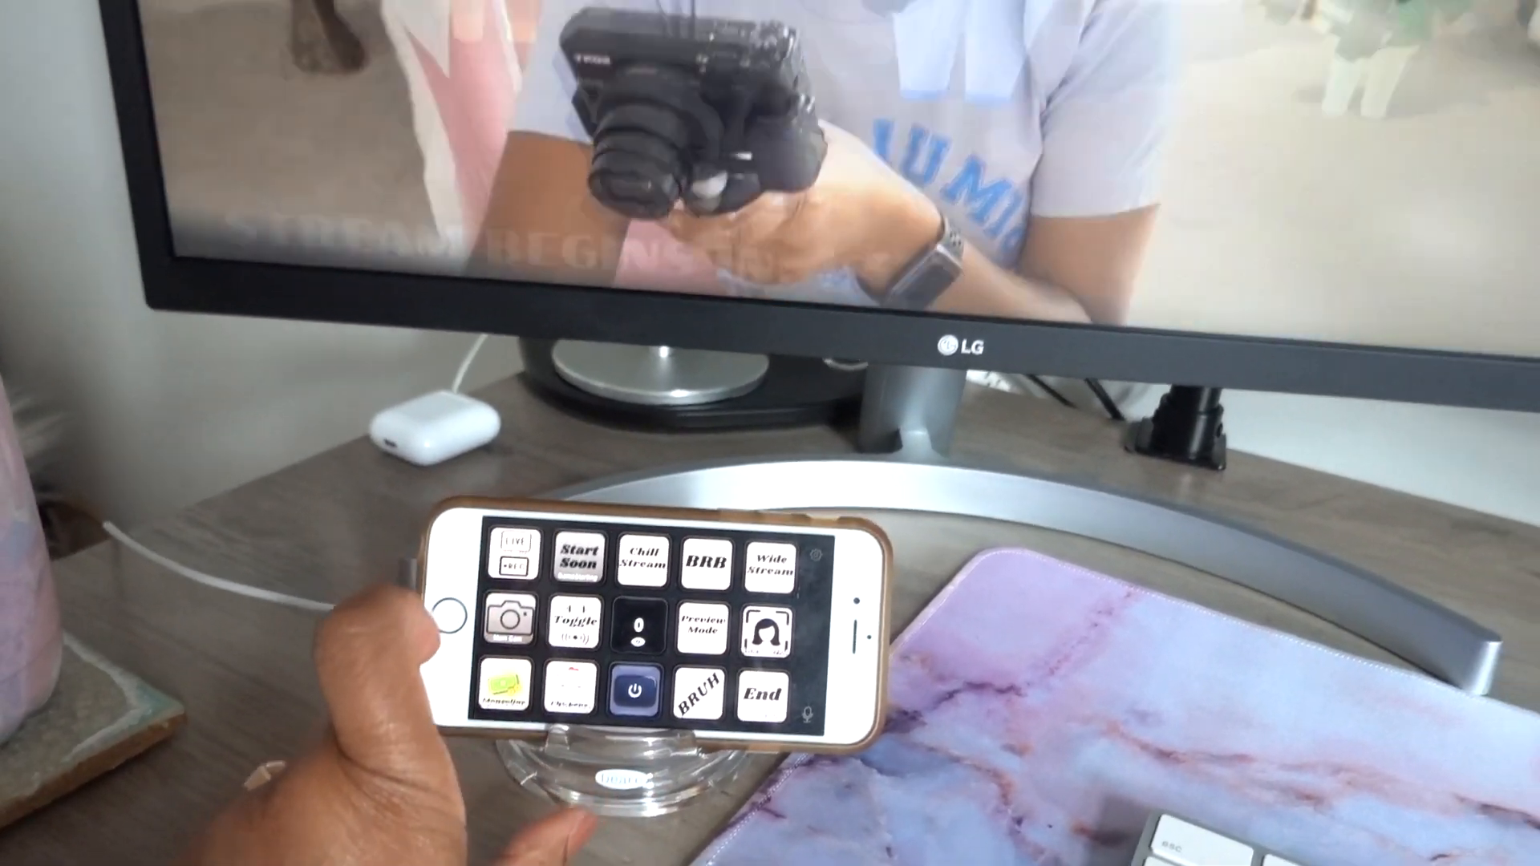
Tap the BRB key on the phone's Stream Deck to switch Ecamm Live to Coffee Break! BRB
{"action": "left_click", "coordinate": [577, 558]}
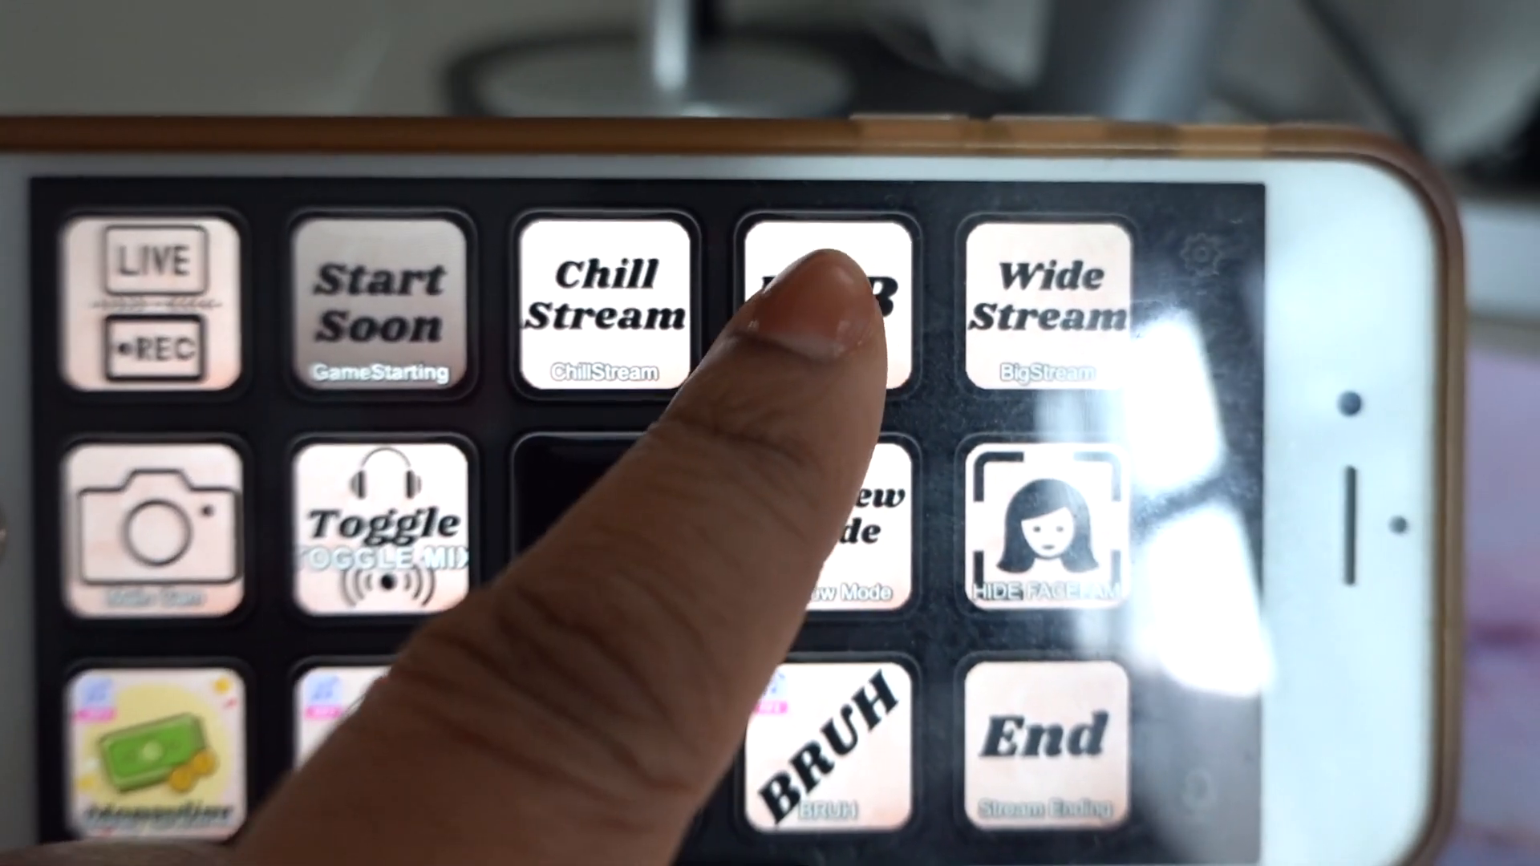
{"action": "left_click", "coordinate": [830, 305]}
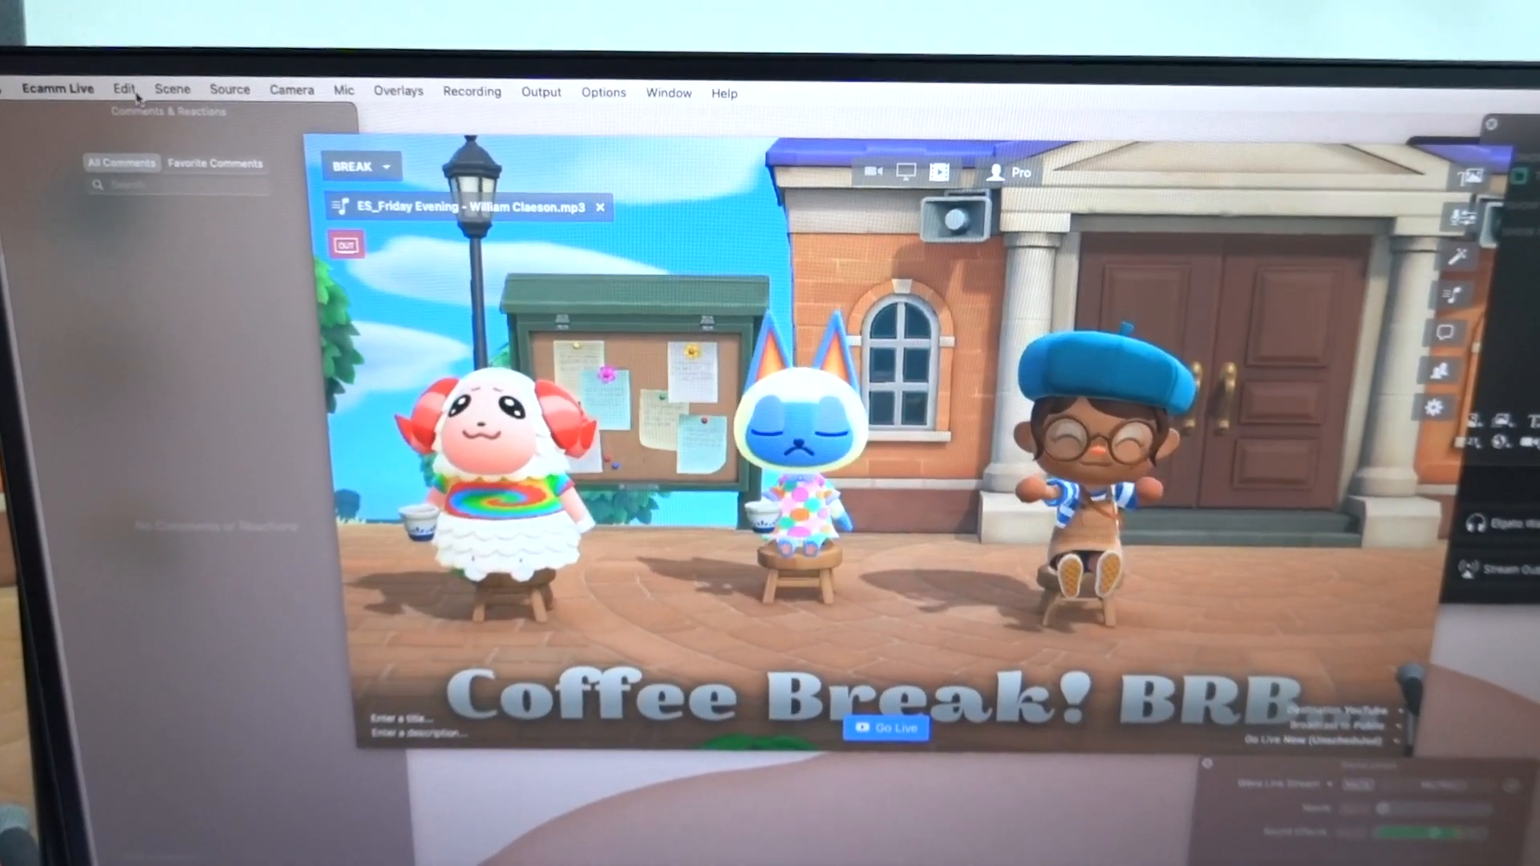
Browse the Ecamm Live, Scene and Camera menus, ending on the camera source list
{"action": "left_click", "coordinate": [57, 88]}
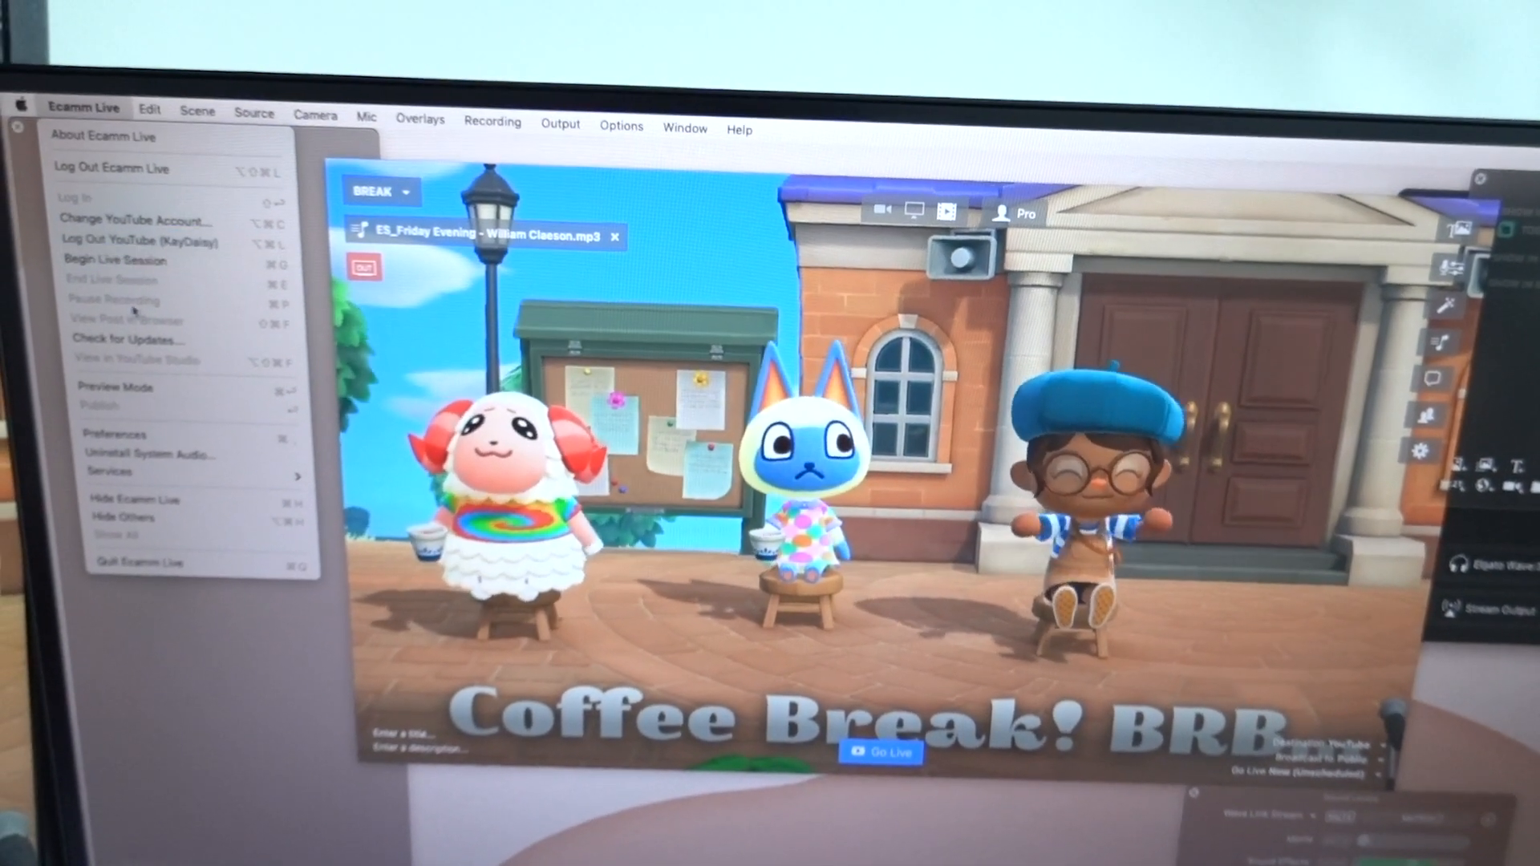
{"action": "mouse_move", "coordinate": [137, 241]}
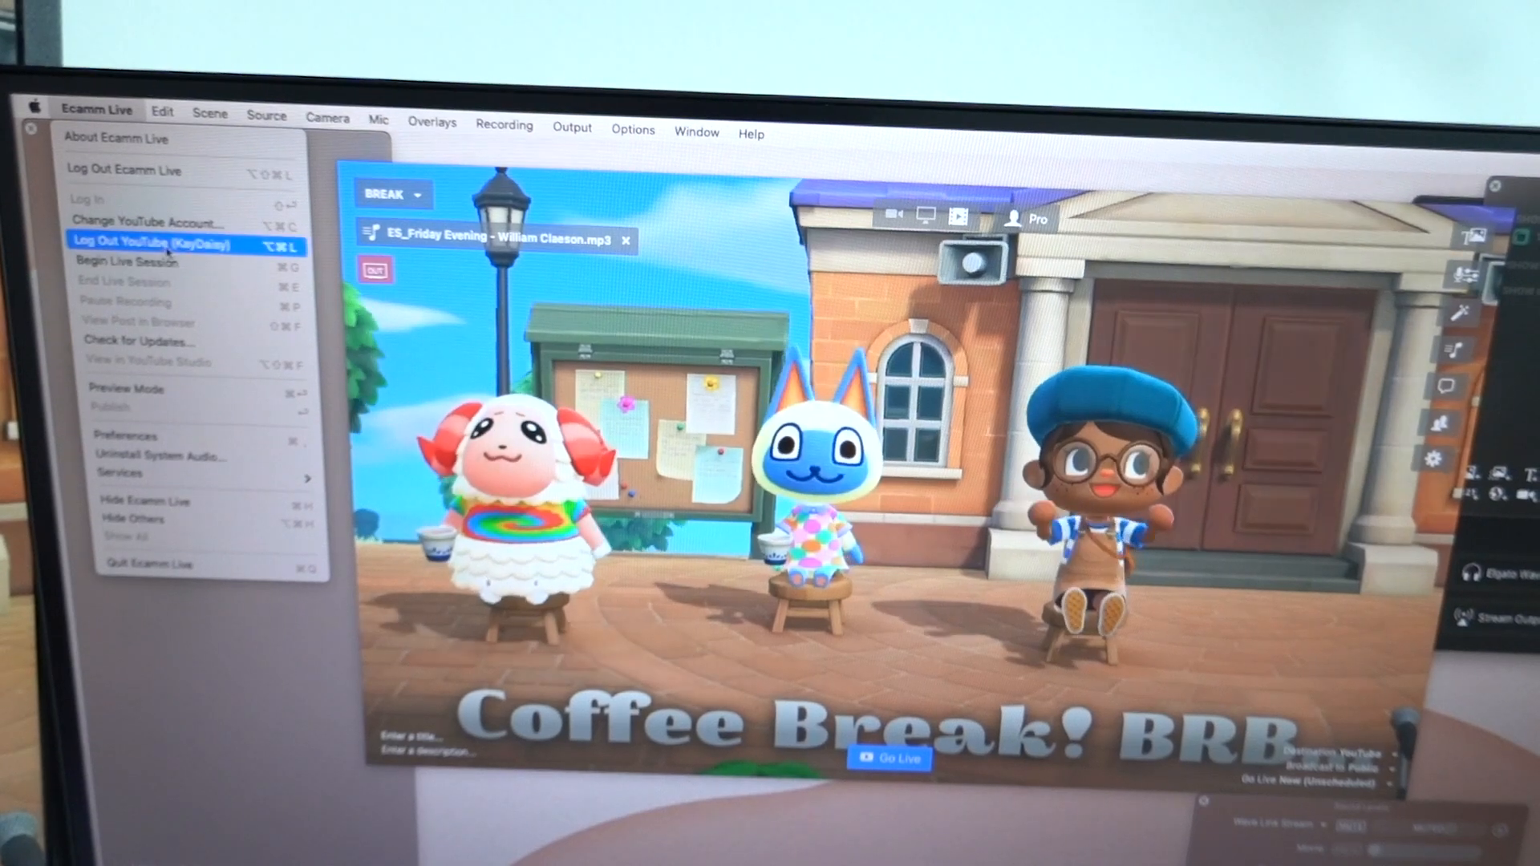
{"action": "left_click", "coordinate": [197, 109]}
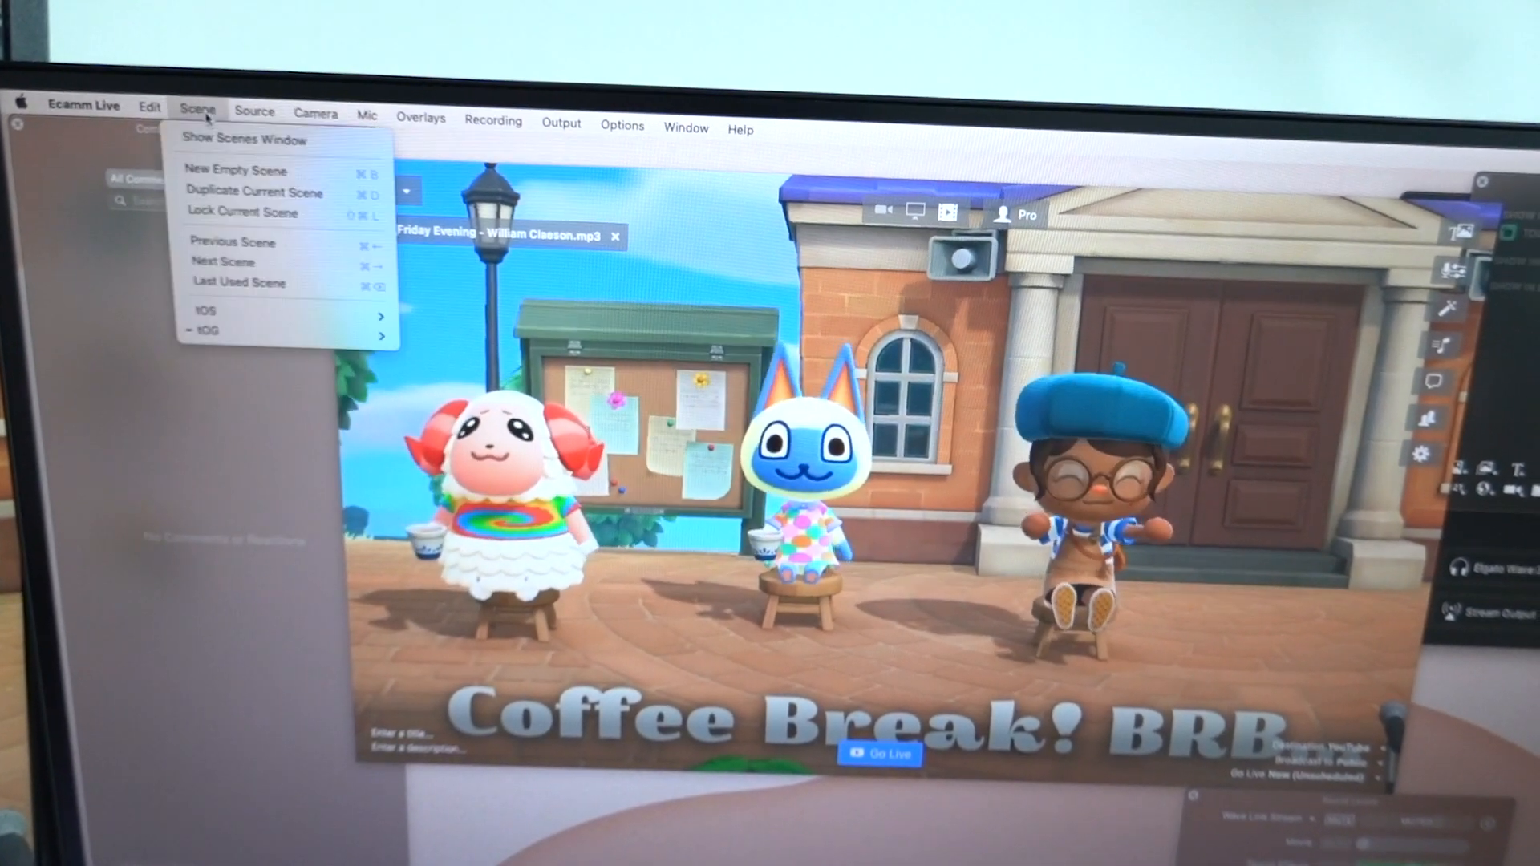
{"action": "left_click", "coordinate": [302, 118]}
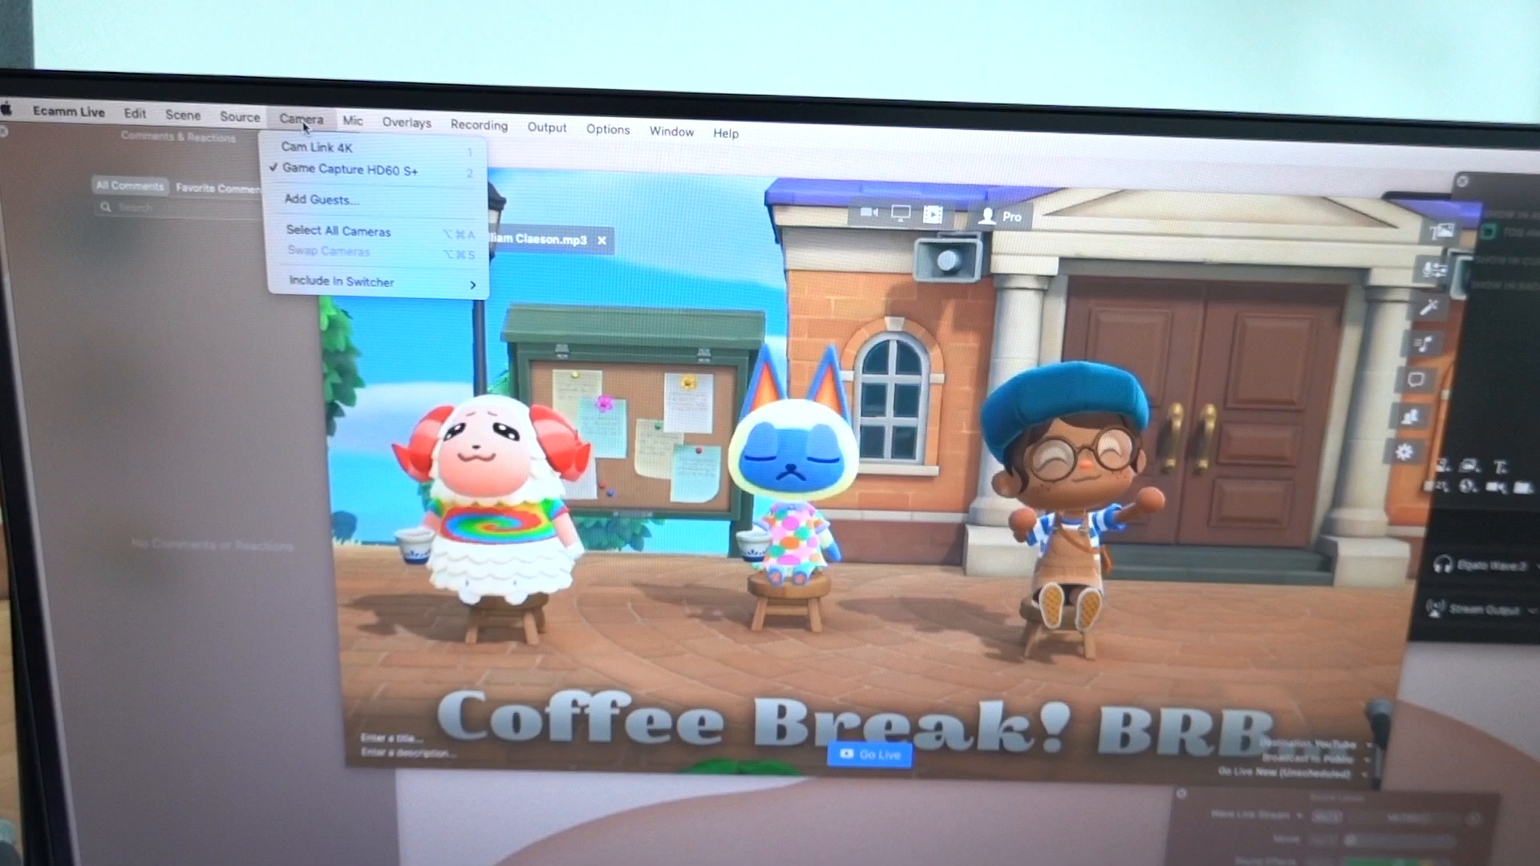